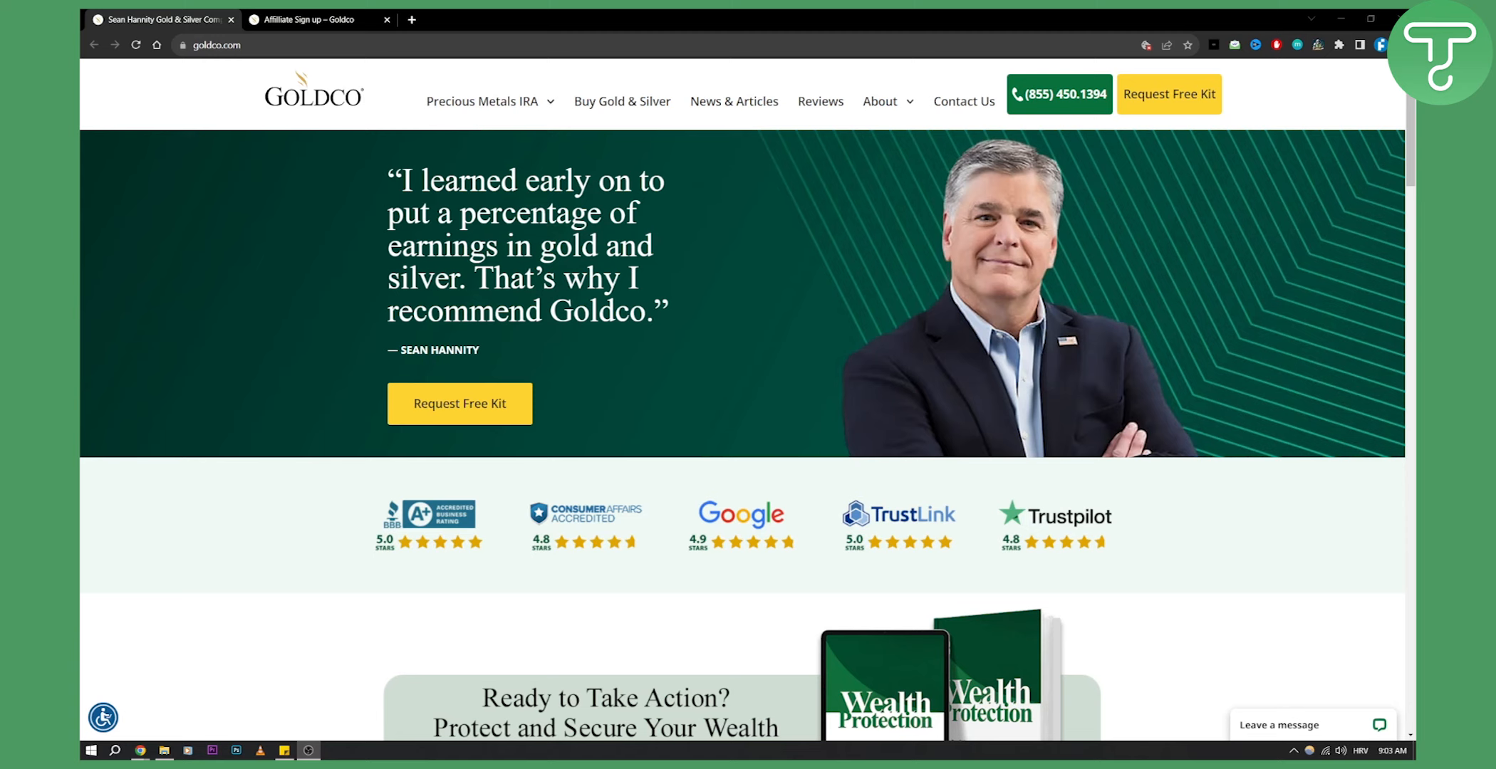
mouse_move(1350, 218)
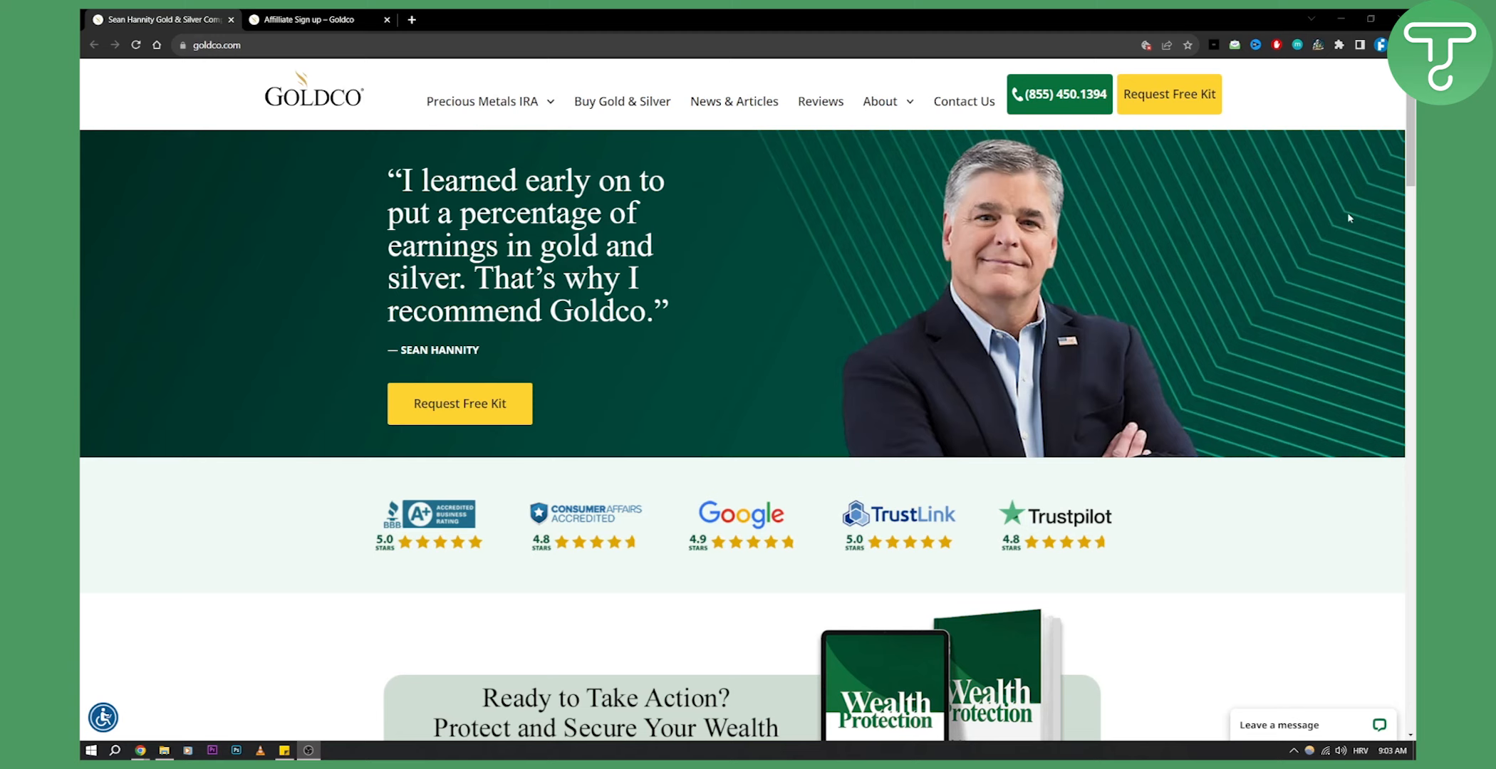
mouse_move(899, 220)
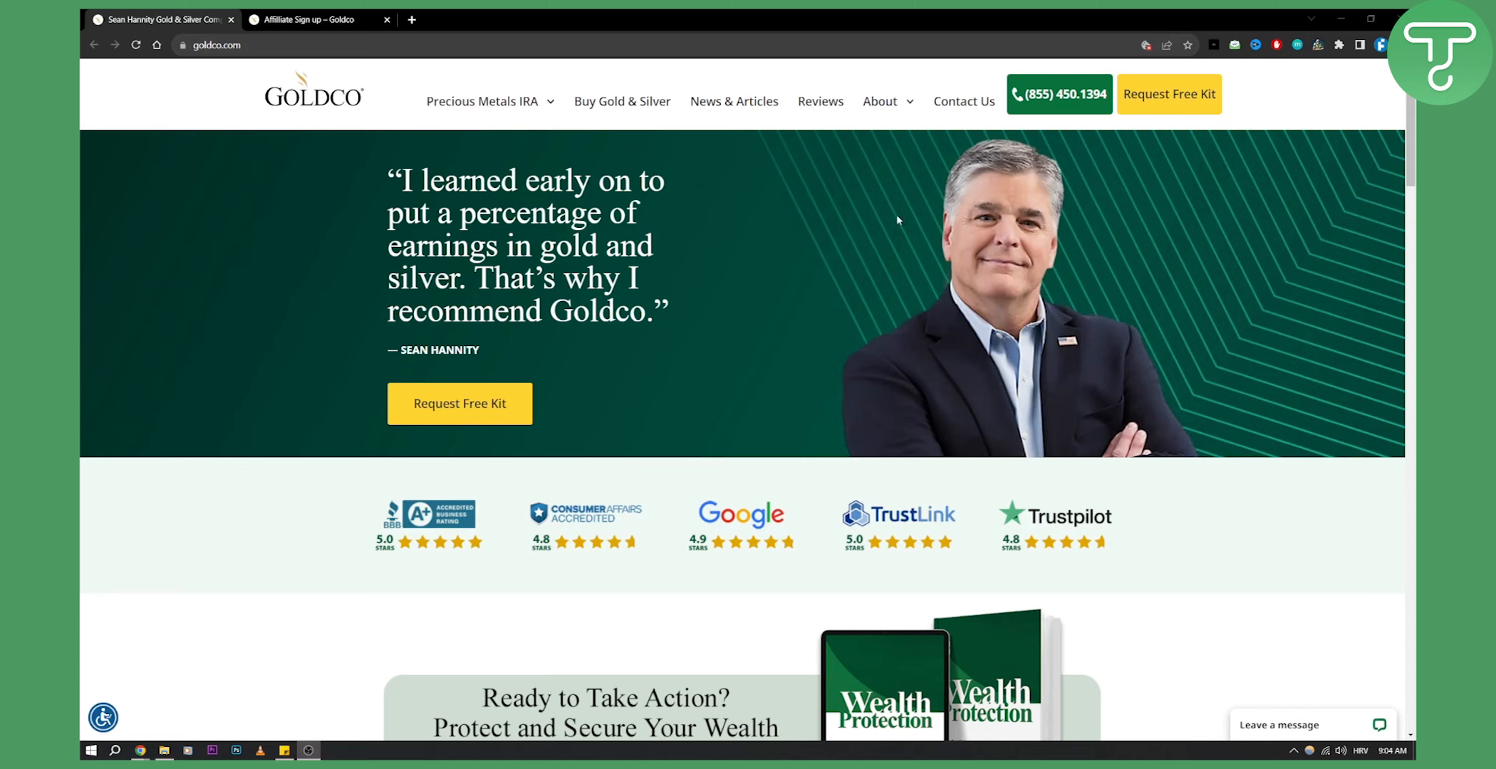
mouse_move(974, 269)
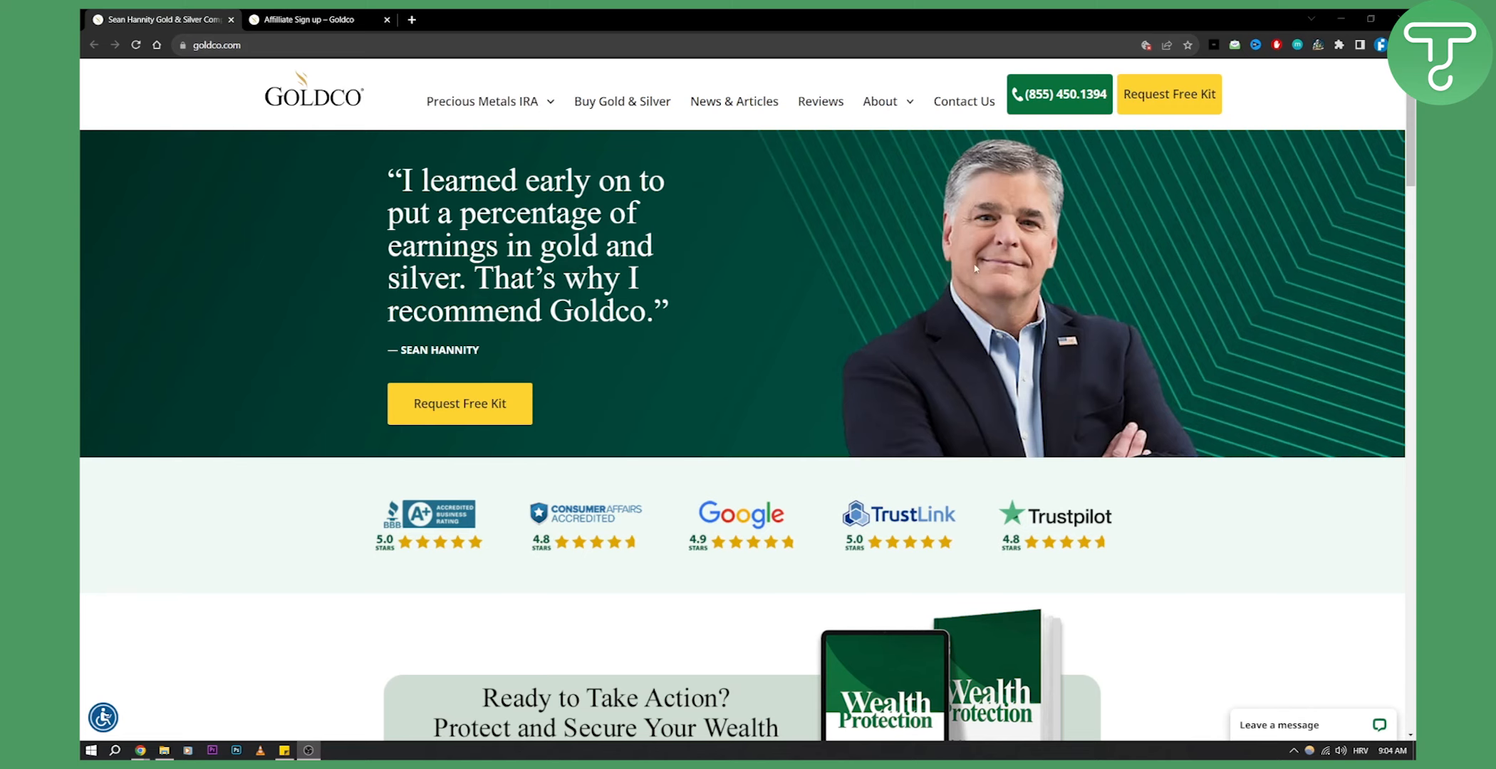
Step: Scroll past the celebrity endorsements and media logos to the homepage footer
scroll("down", 3)
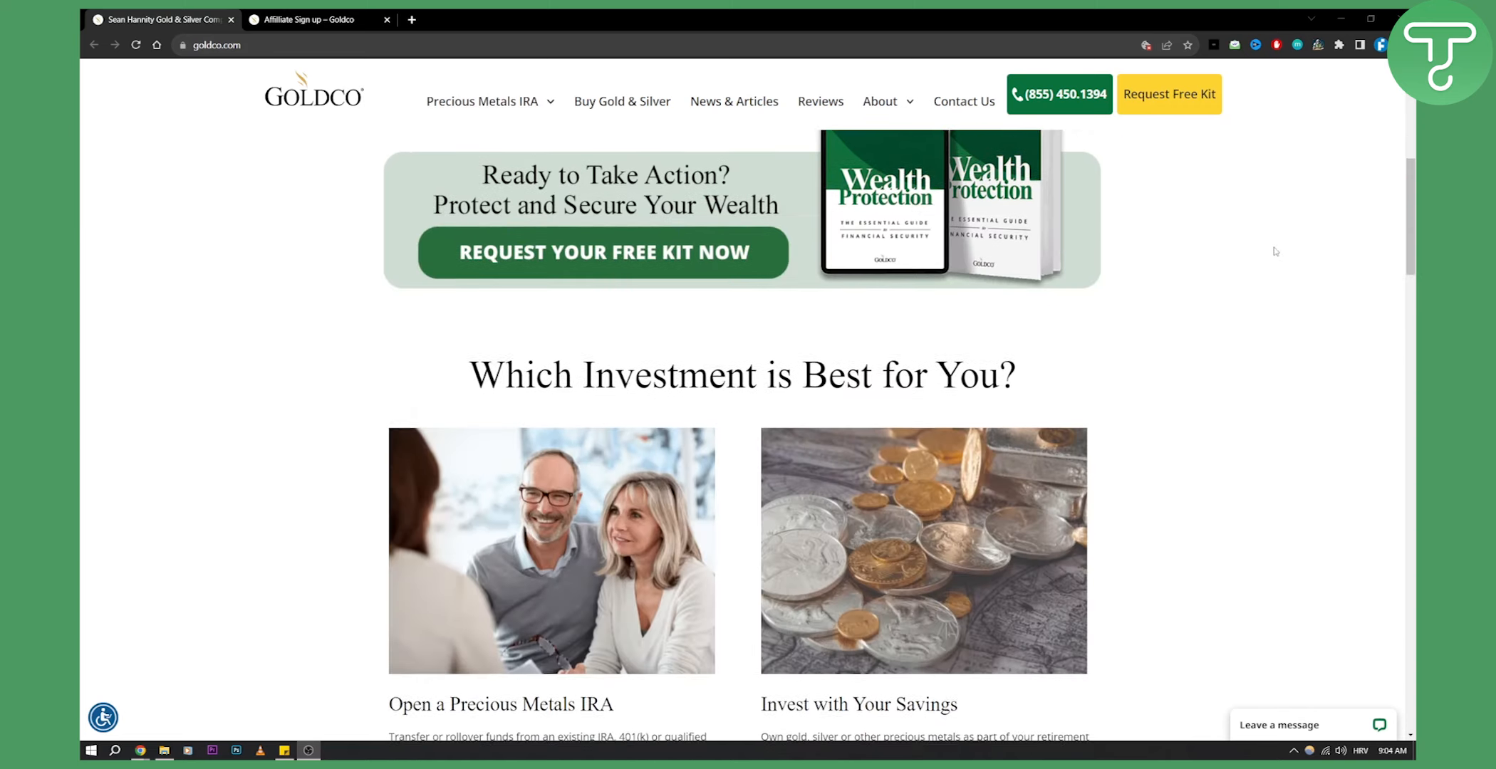
scroll("down", 3)
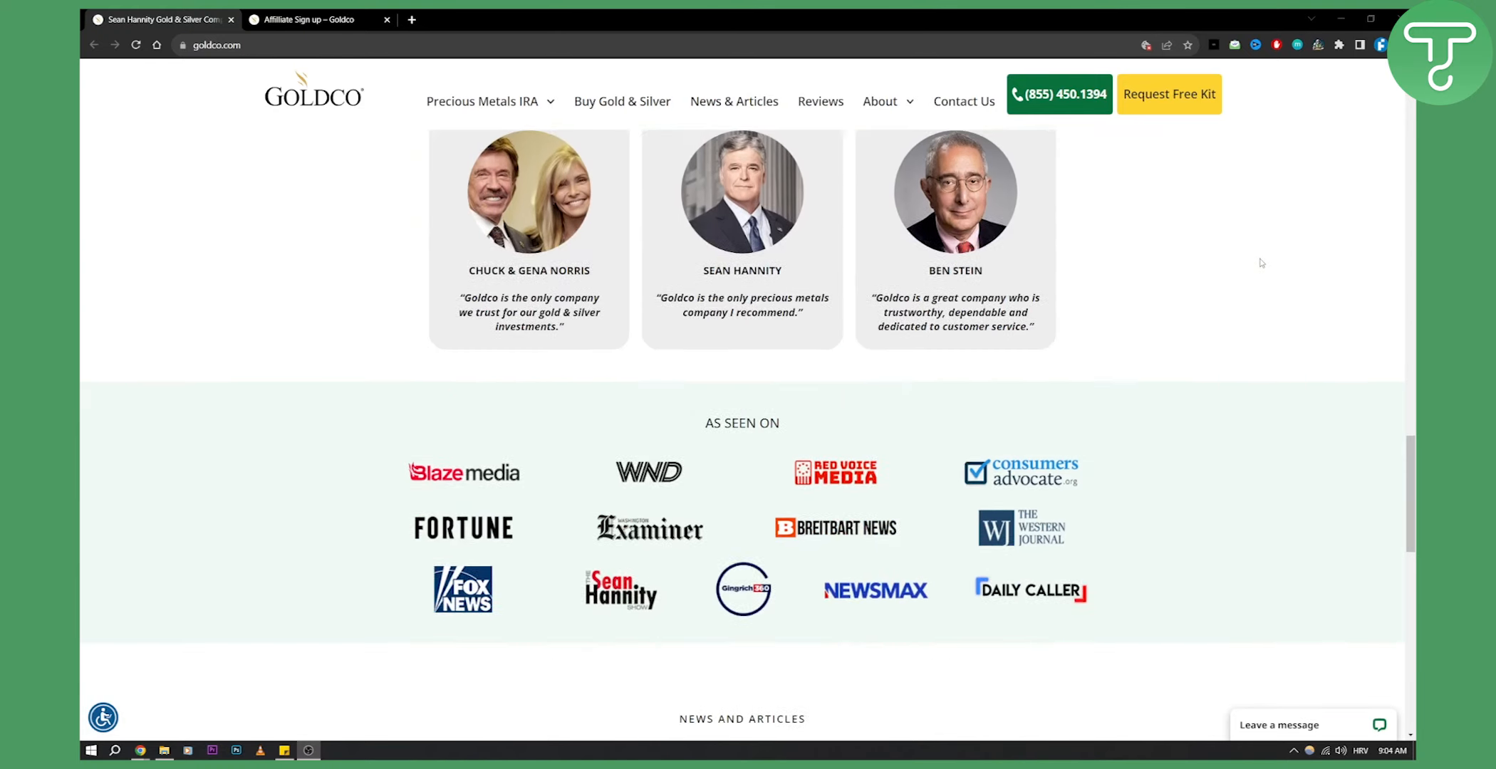
scroll("down", 3)
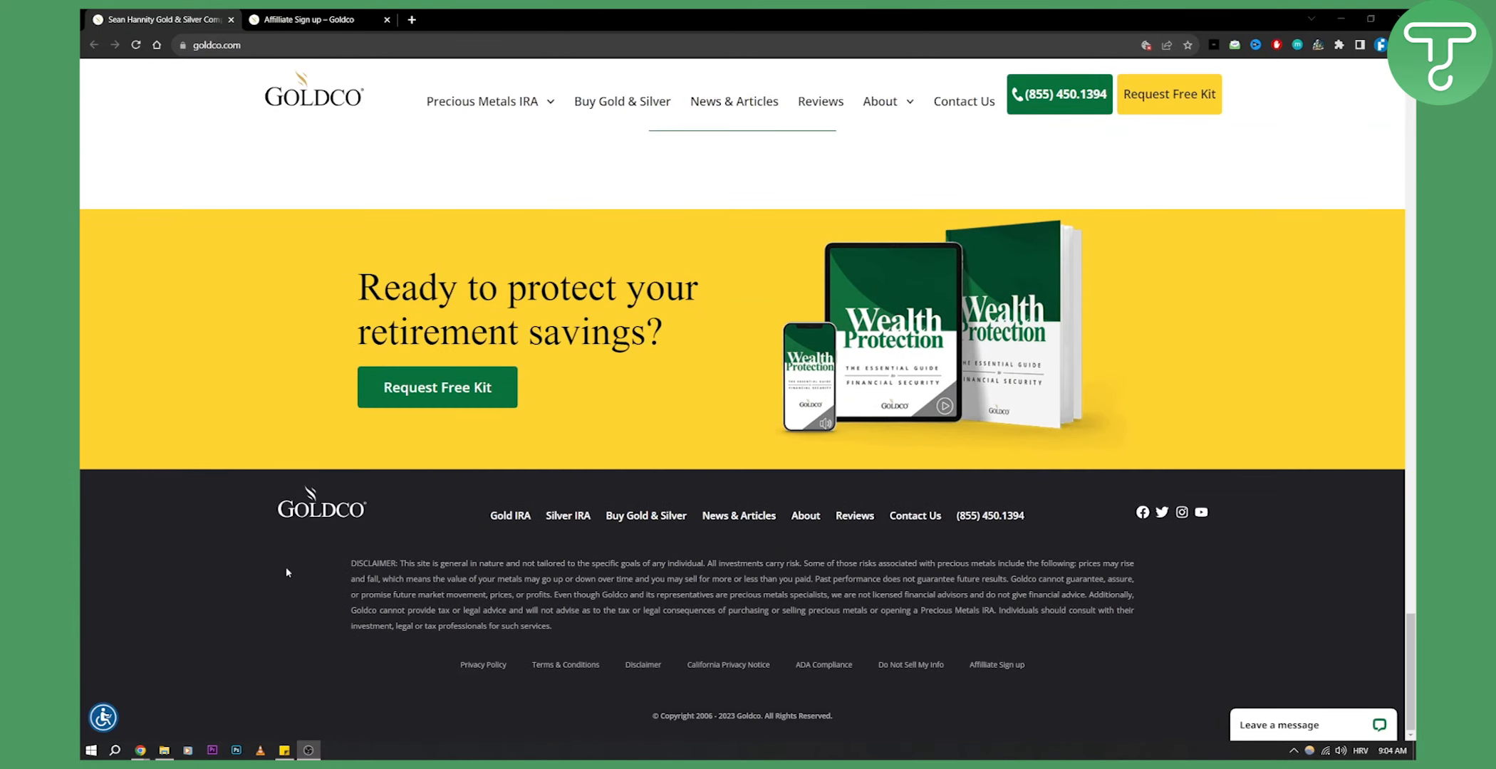
mouse_move(889, 585)
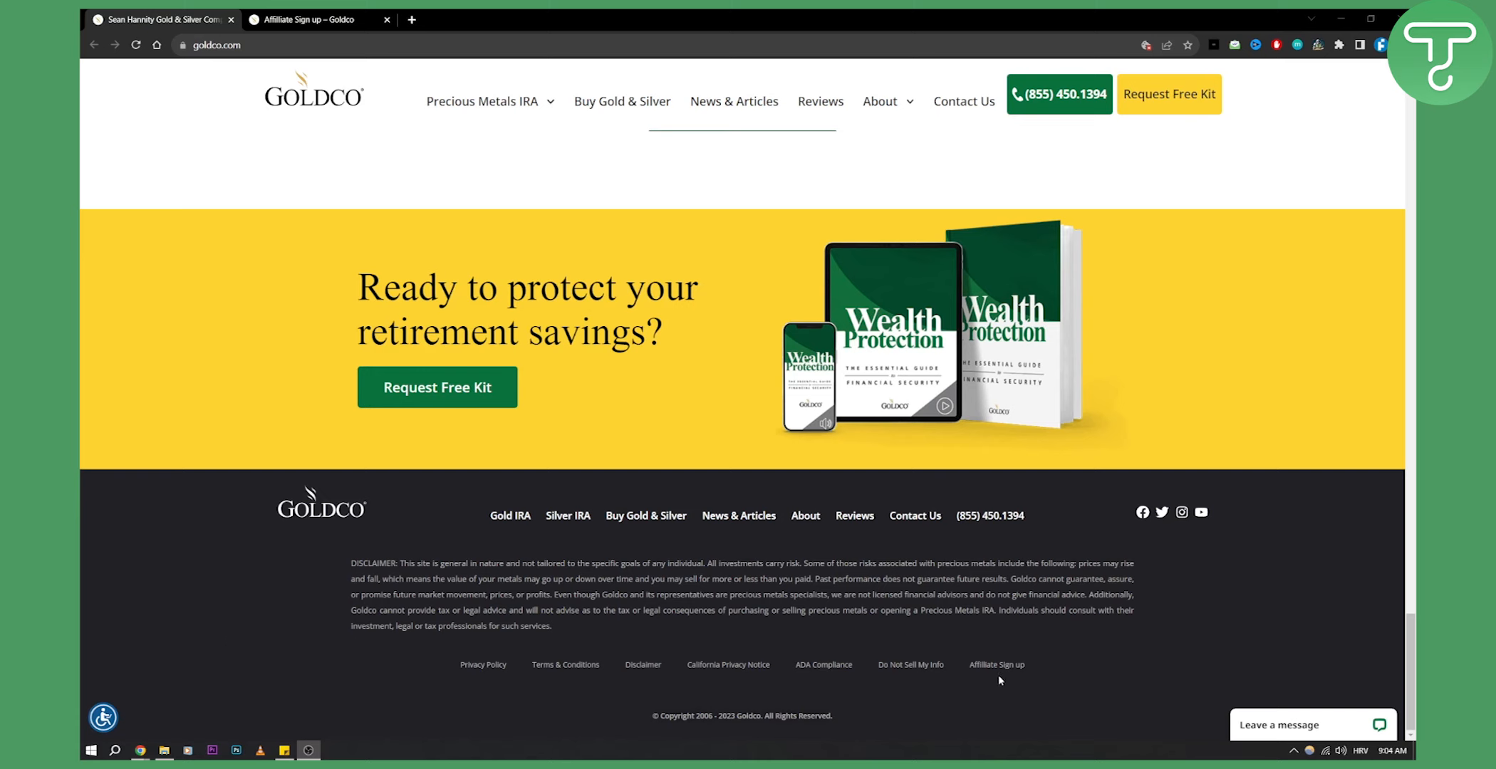
mouse_move(1014, 671)
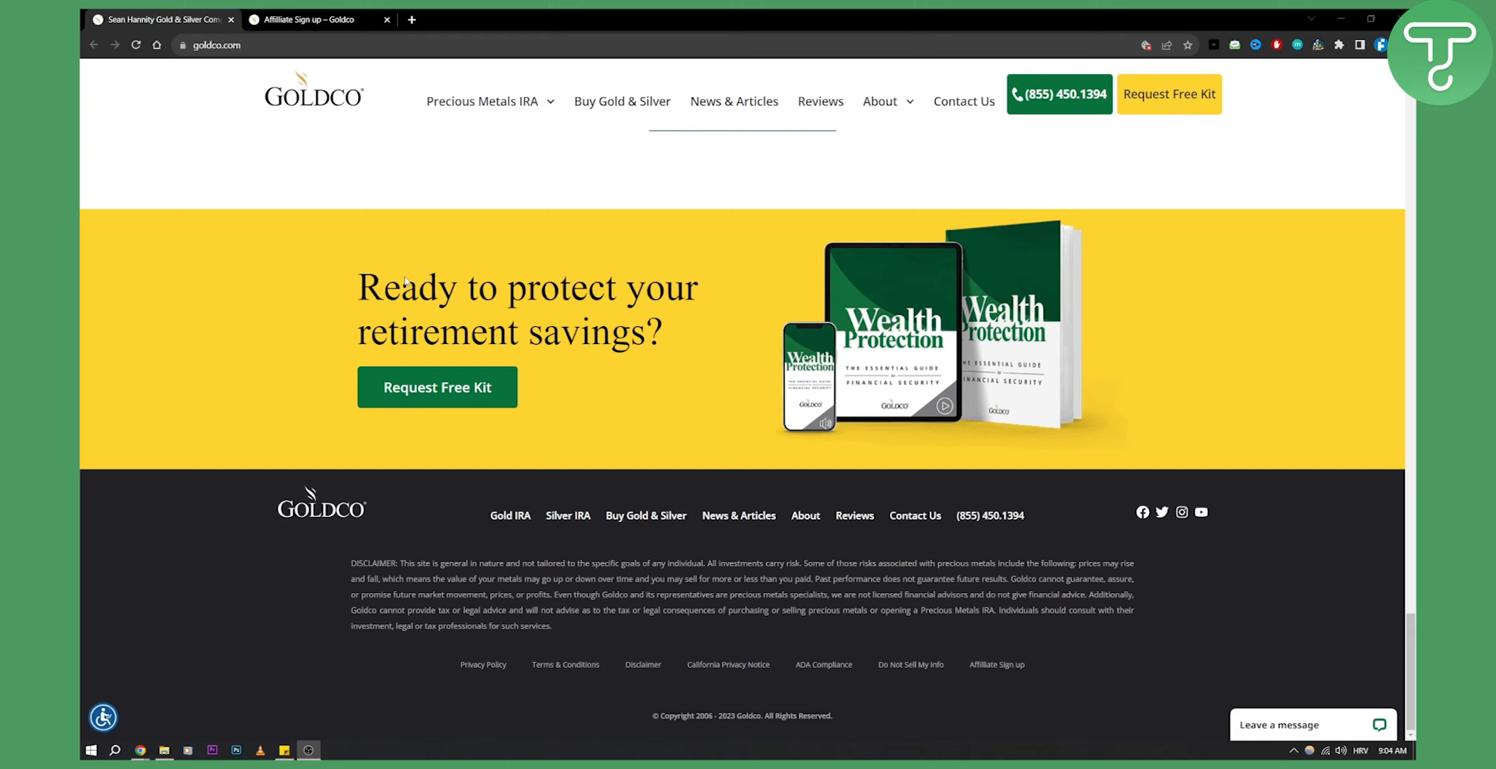
mouse_move(1041, 658)
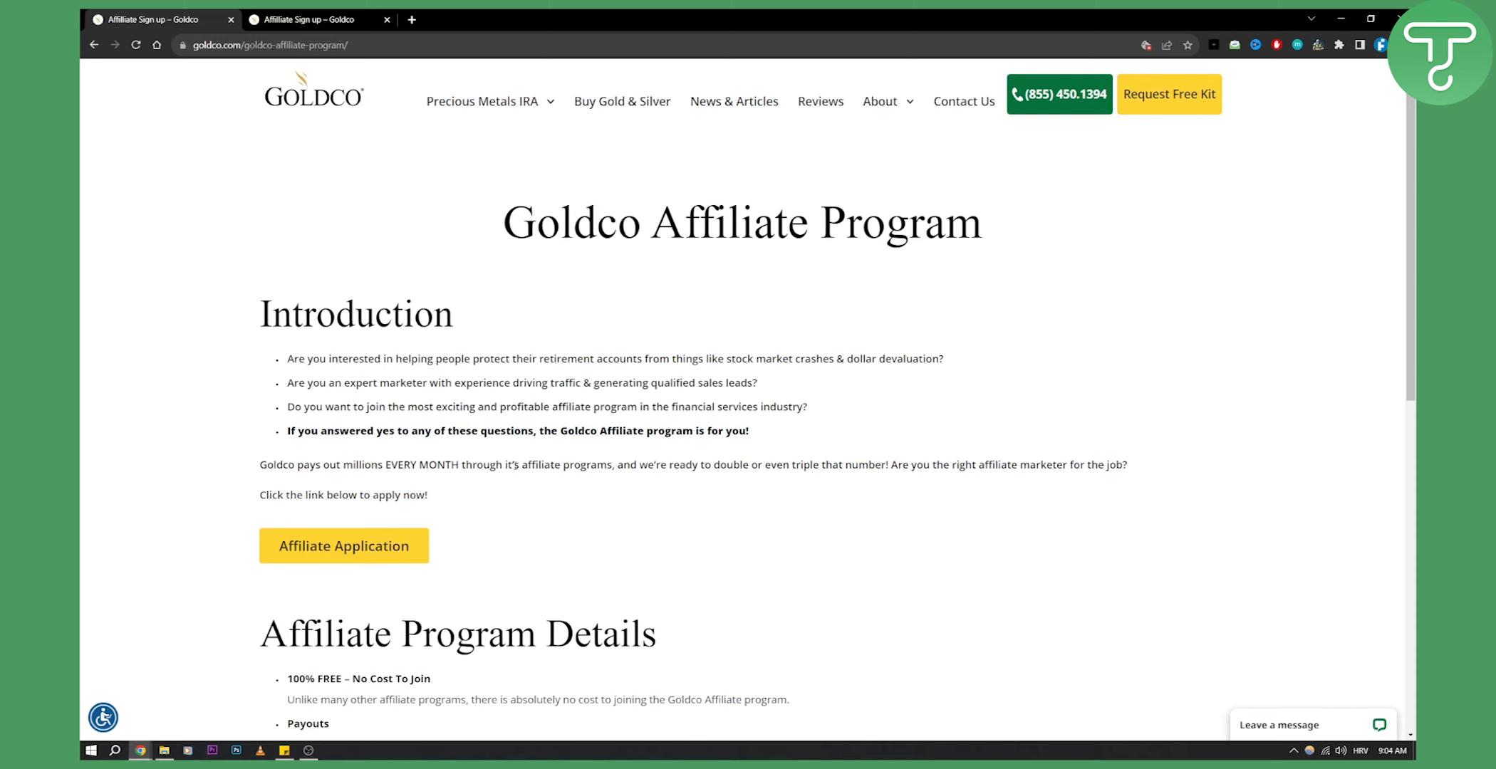
Step: Scroll the Affiliate Program page to details on payouts, creative assets and cookie length
scroll("down", 3)
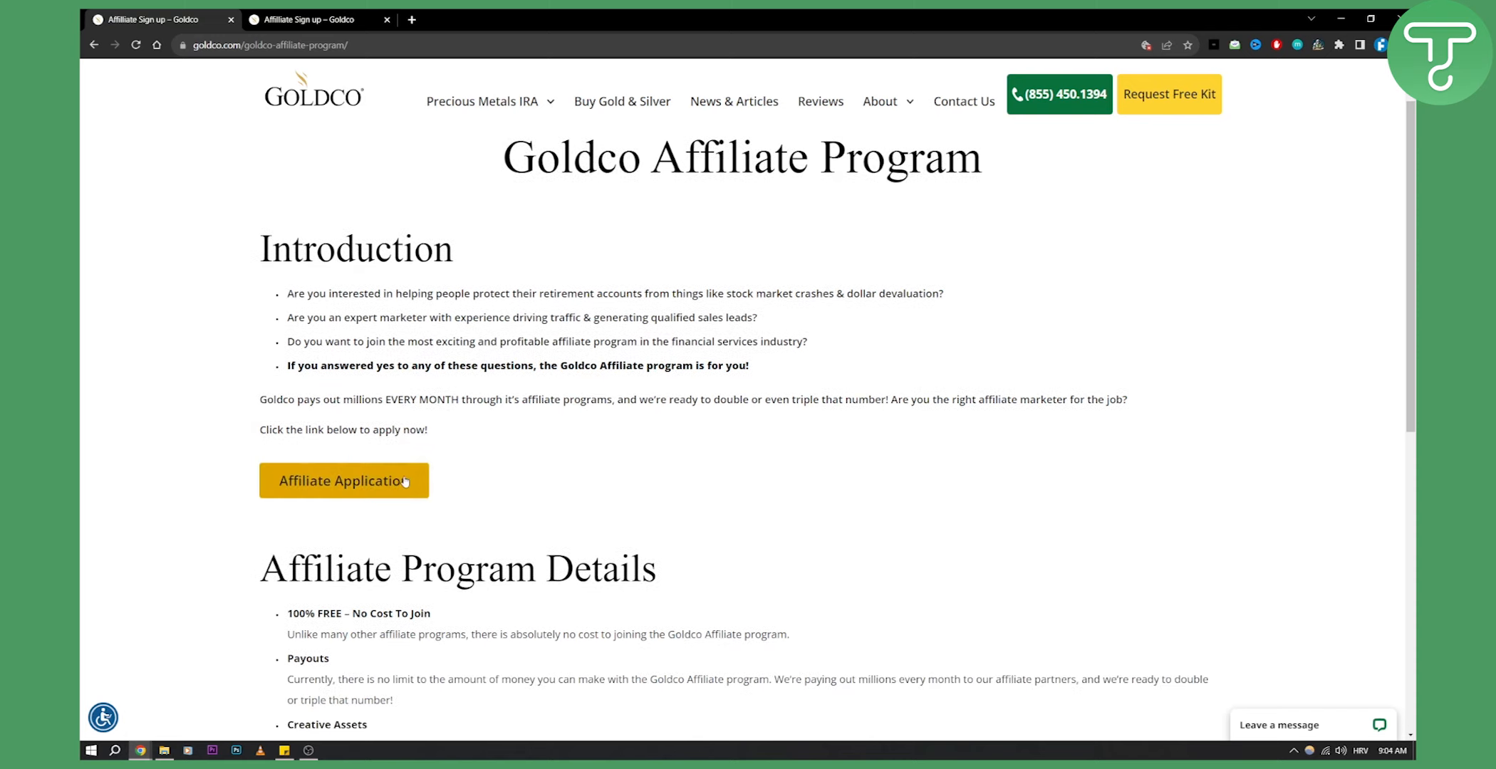
scroll("down", 3)
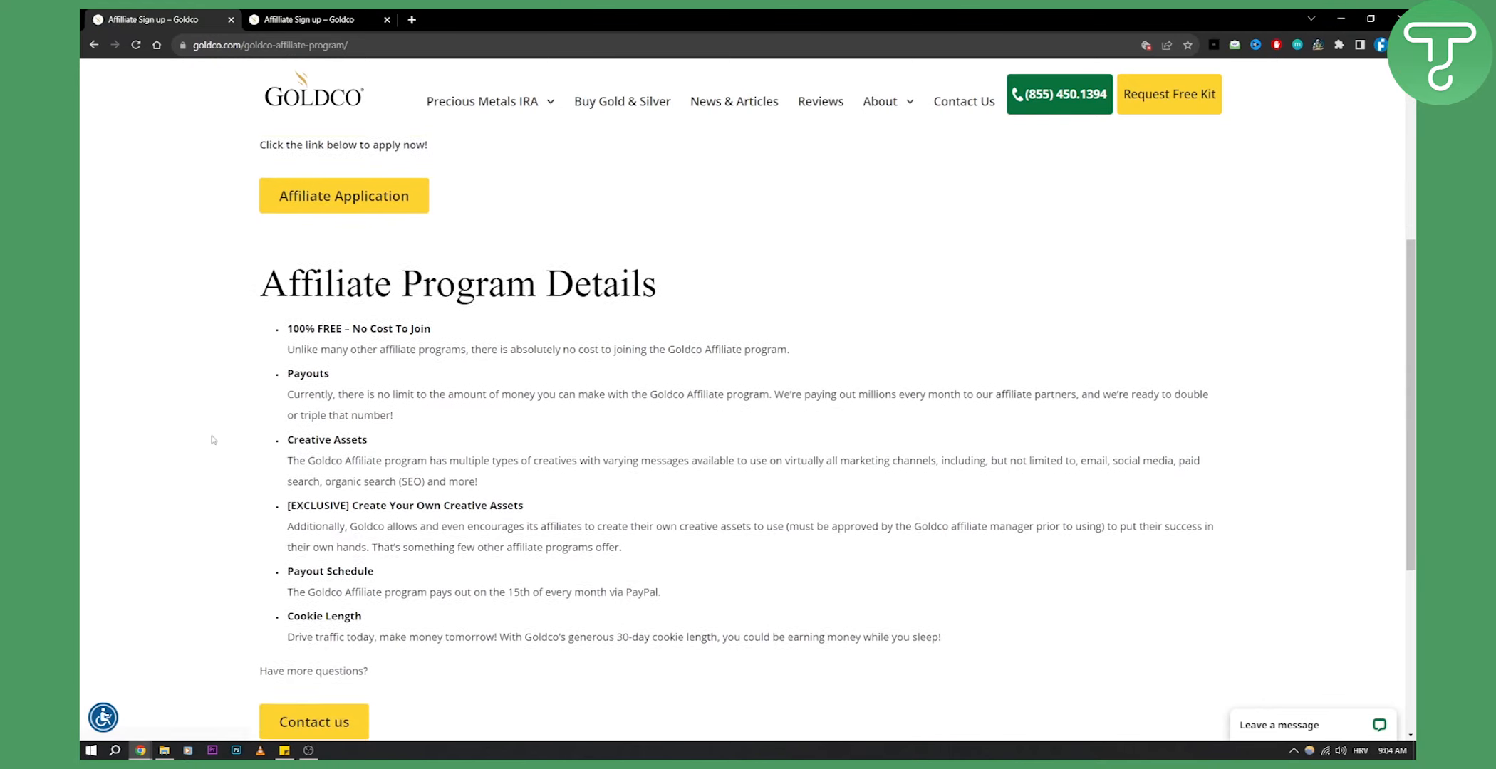
scroll("down", 3)
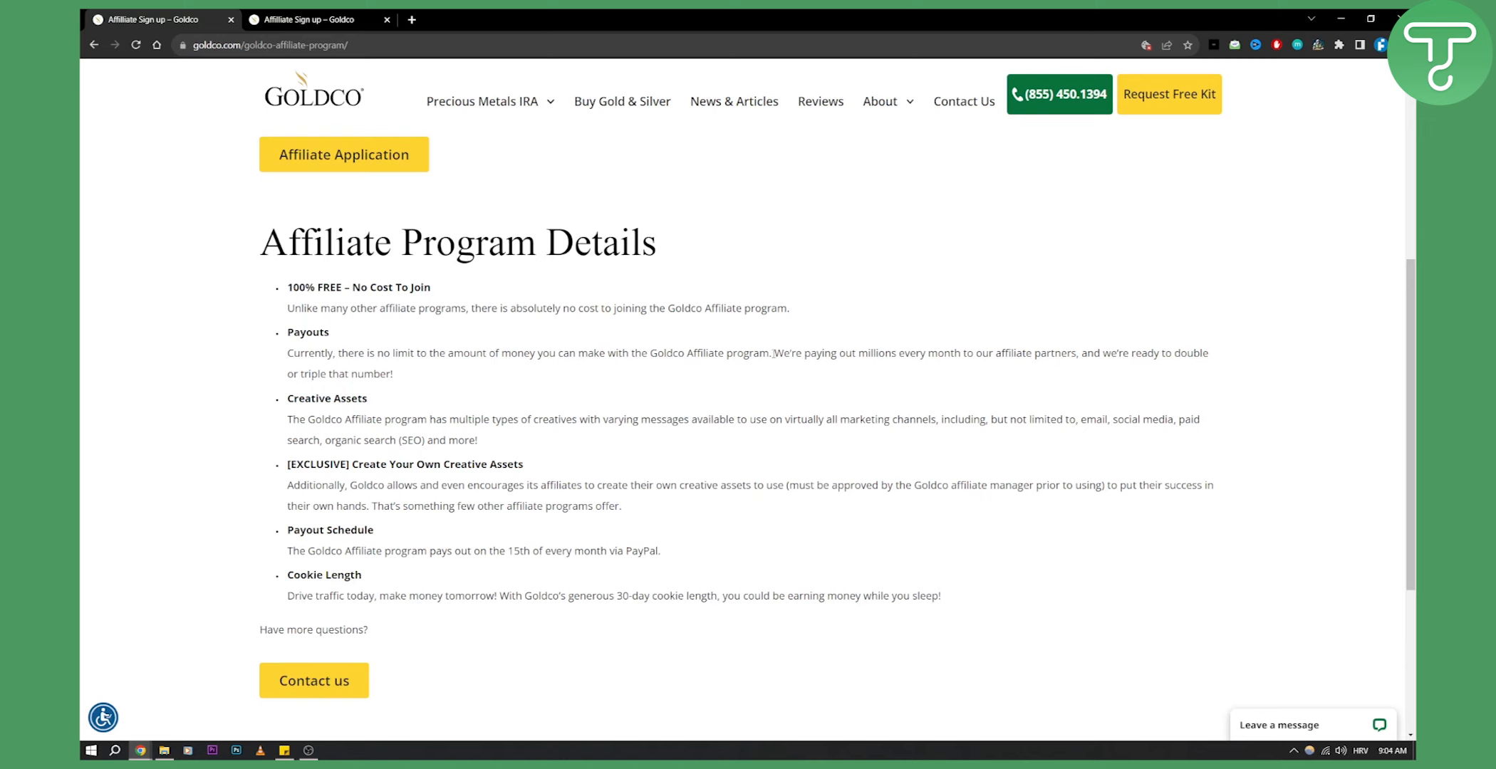
mouse_move(821, 368)
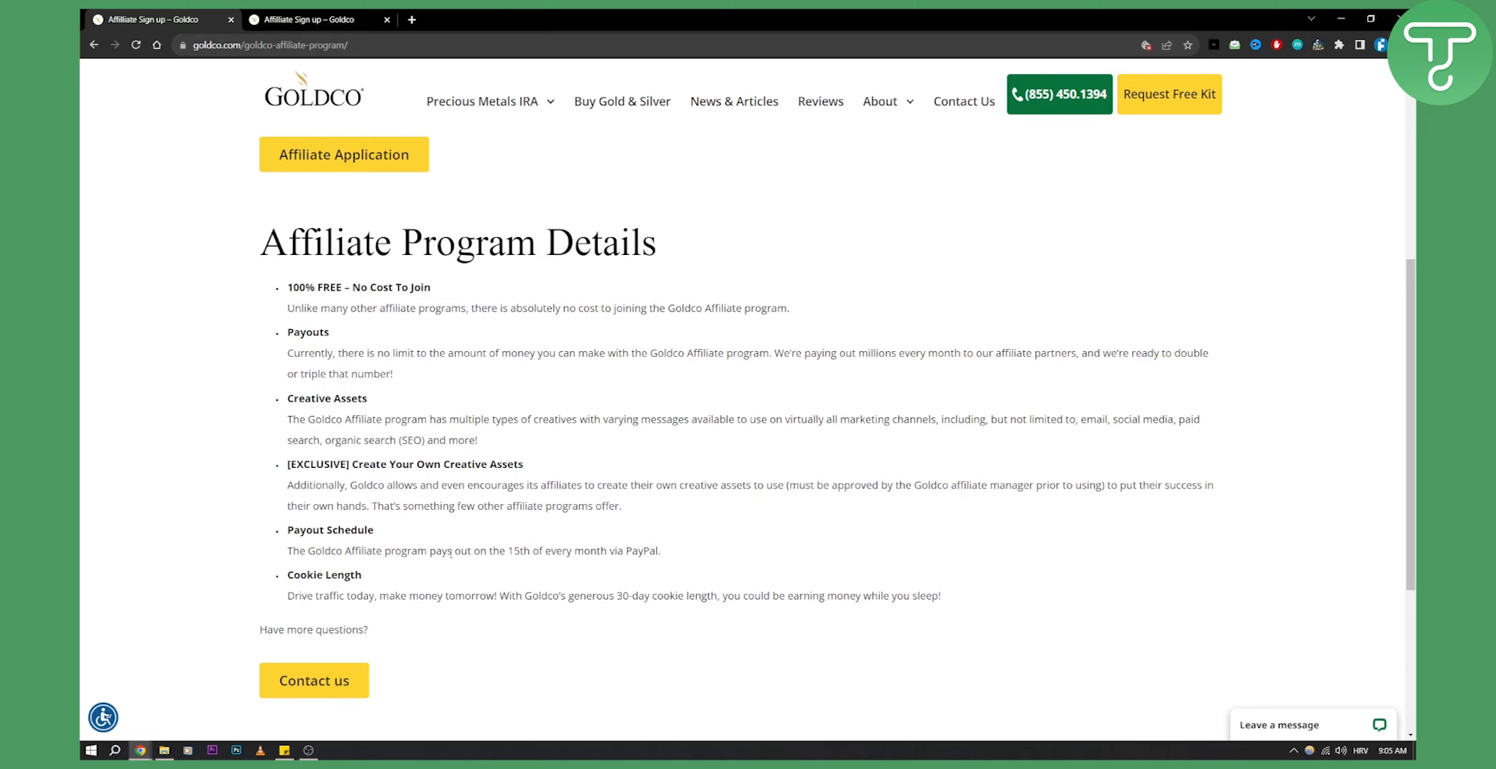
Step: Highlight '30-day cookie length', then open the Affiliate Application signup form in a new tab
left_click_drag(509, 551, 600, 550)
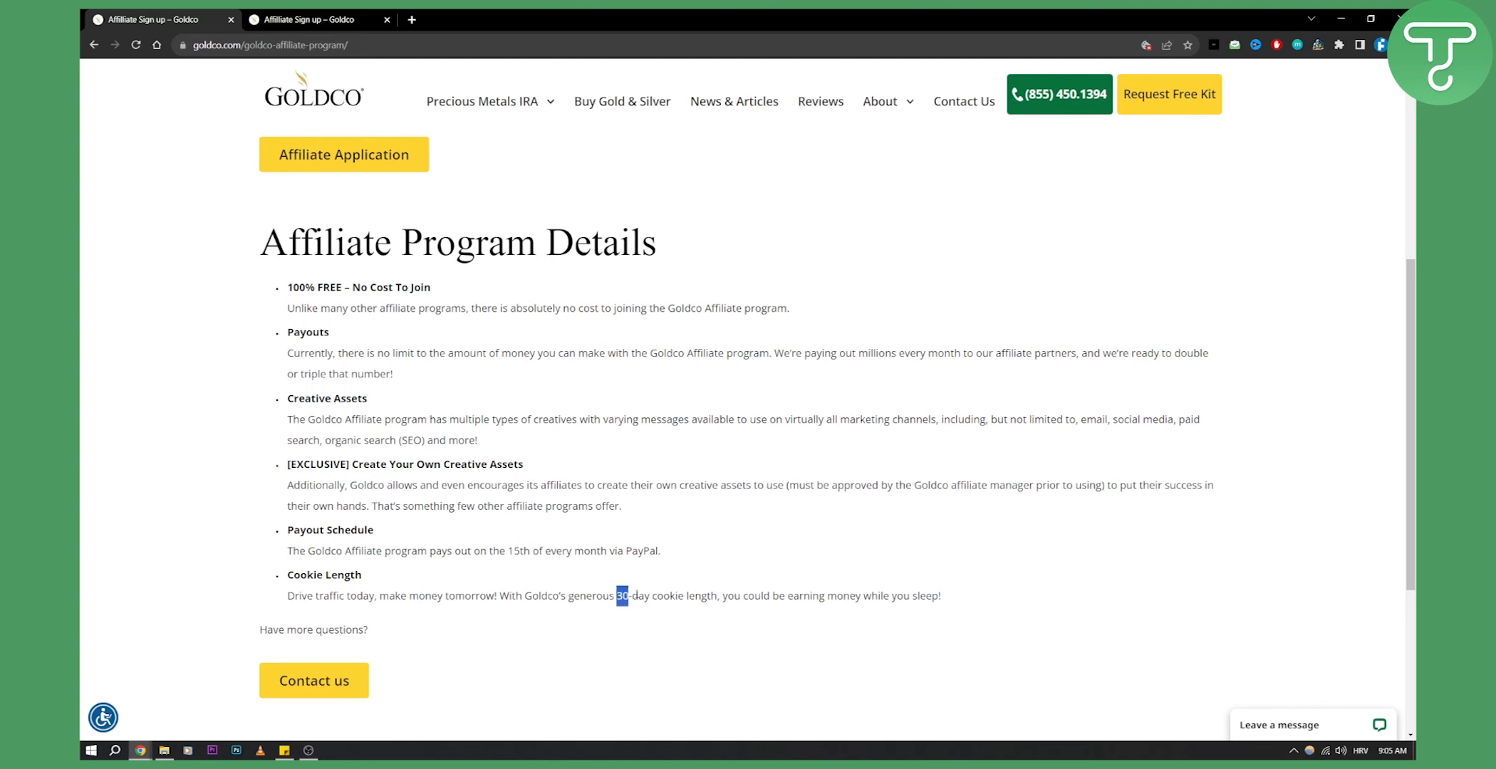
left_click_drag(621, 595, 715, 596)
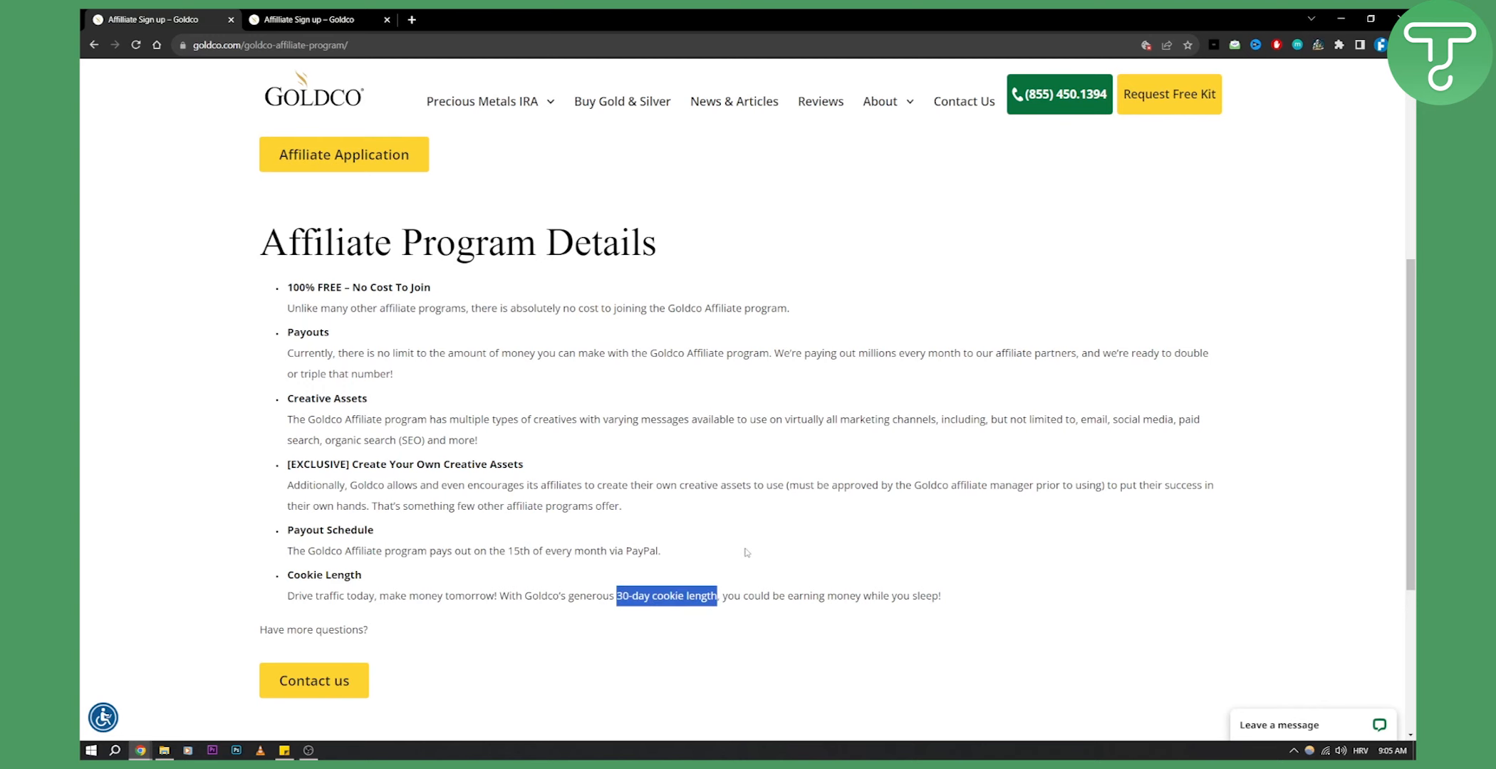
scroll("up", 3)
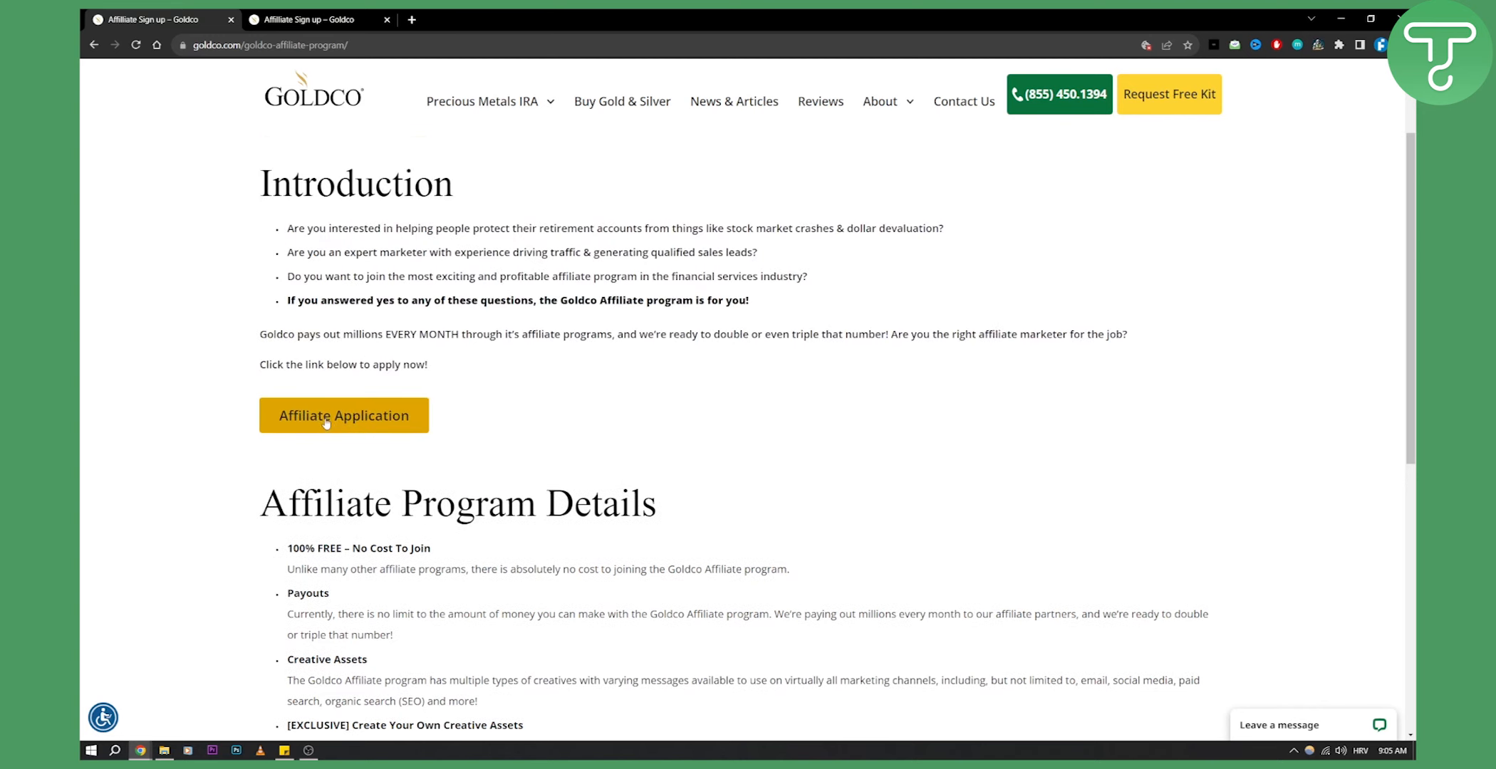
left_click(326, 415)
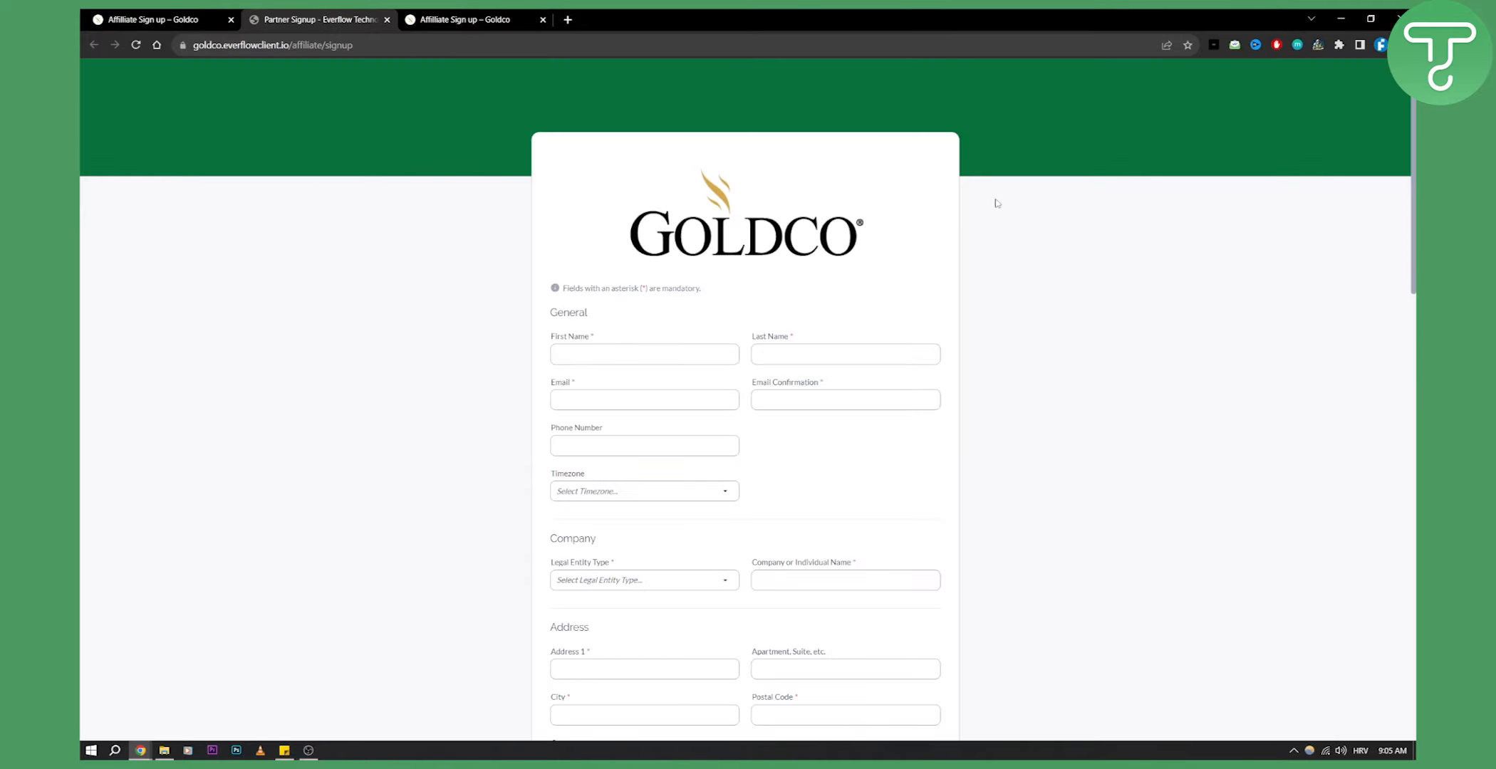
scroll("down", 3)
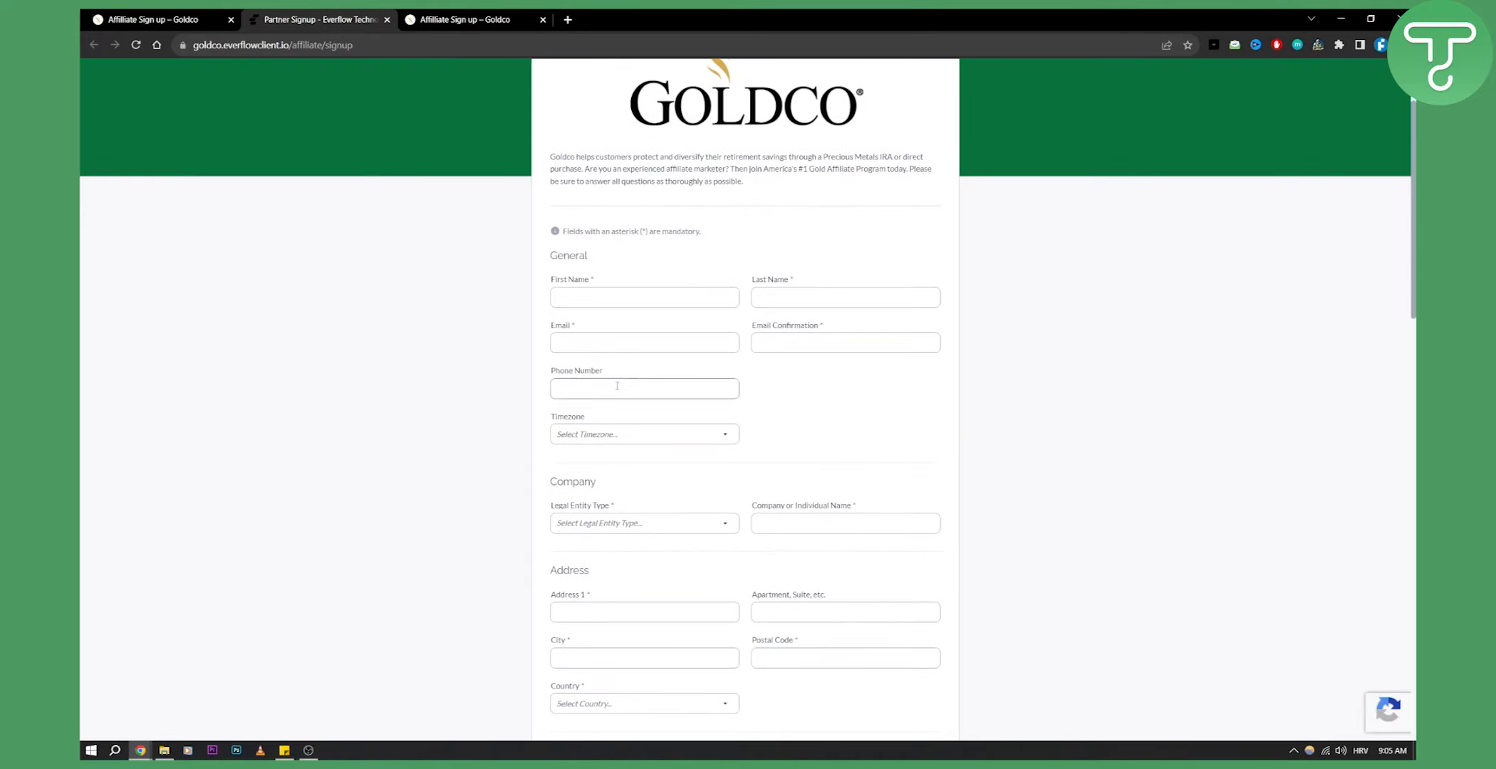
scroll("down", 3)
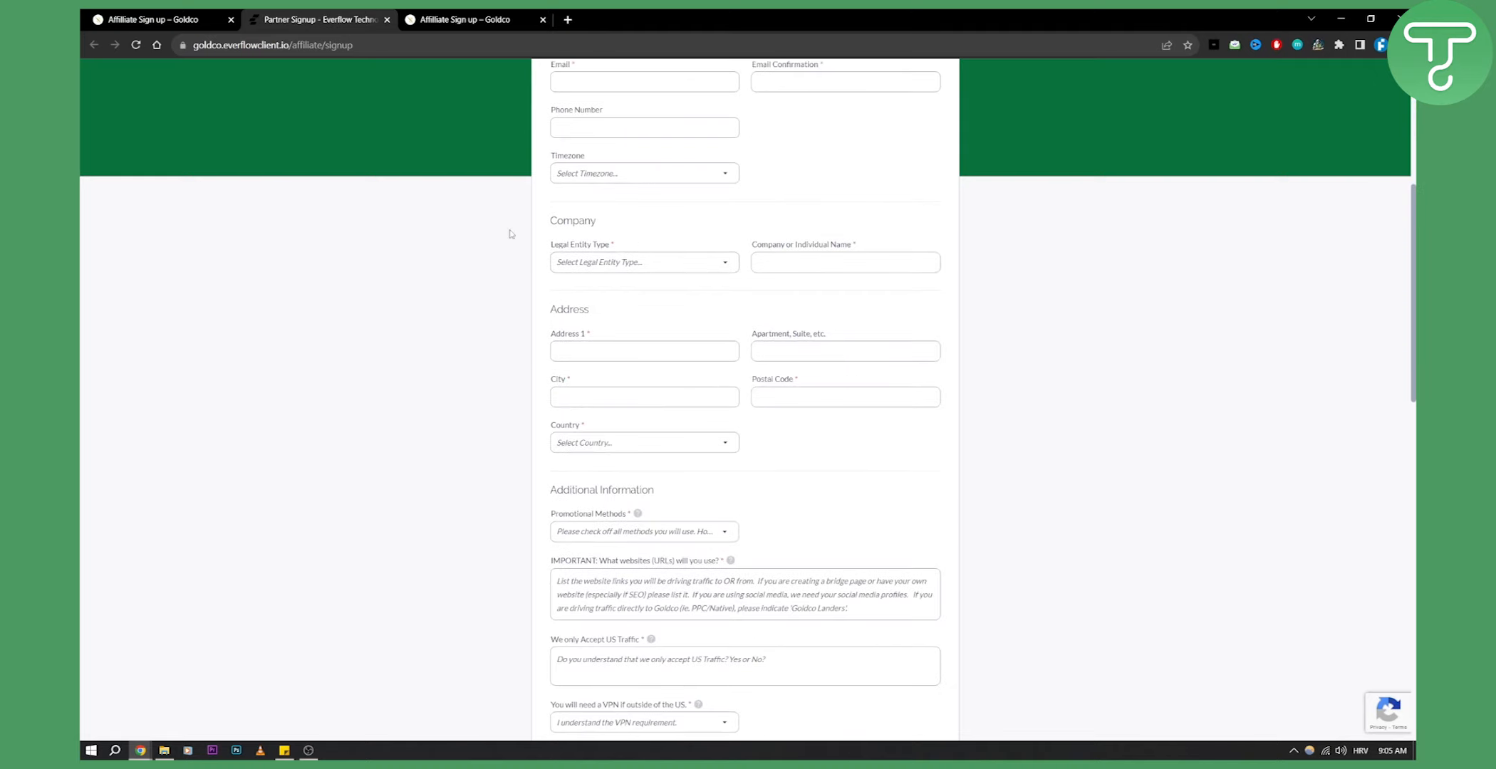
scroll("down", 3)
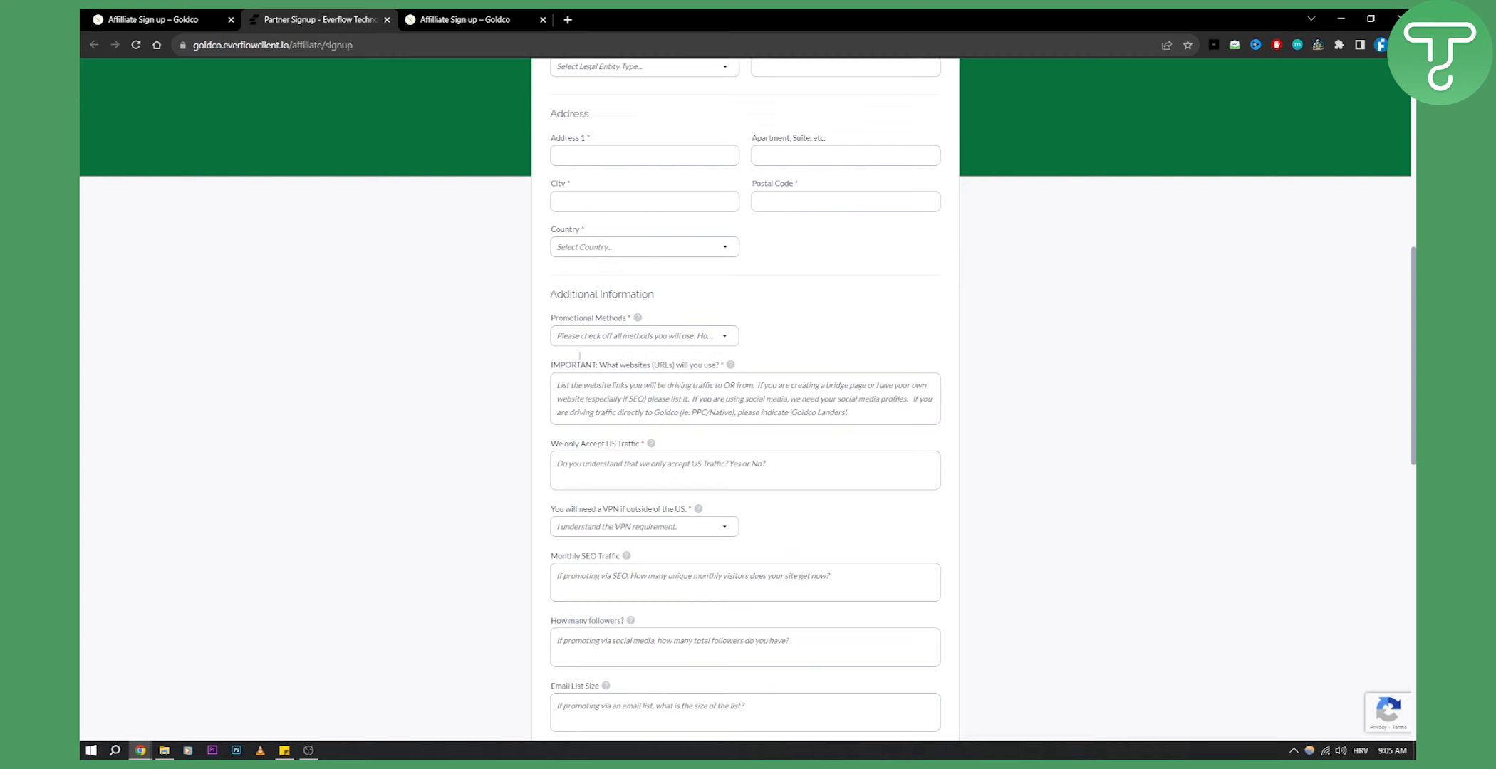
scroll("down", 3)
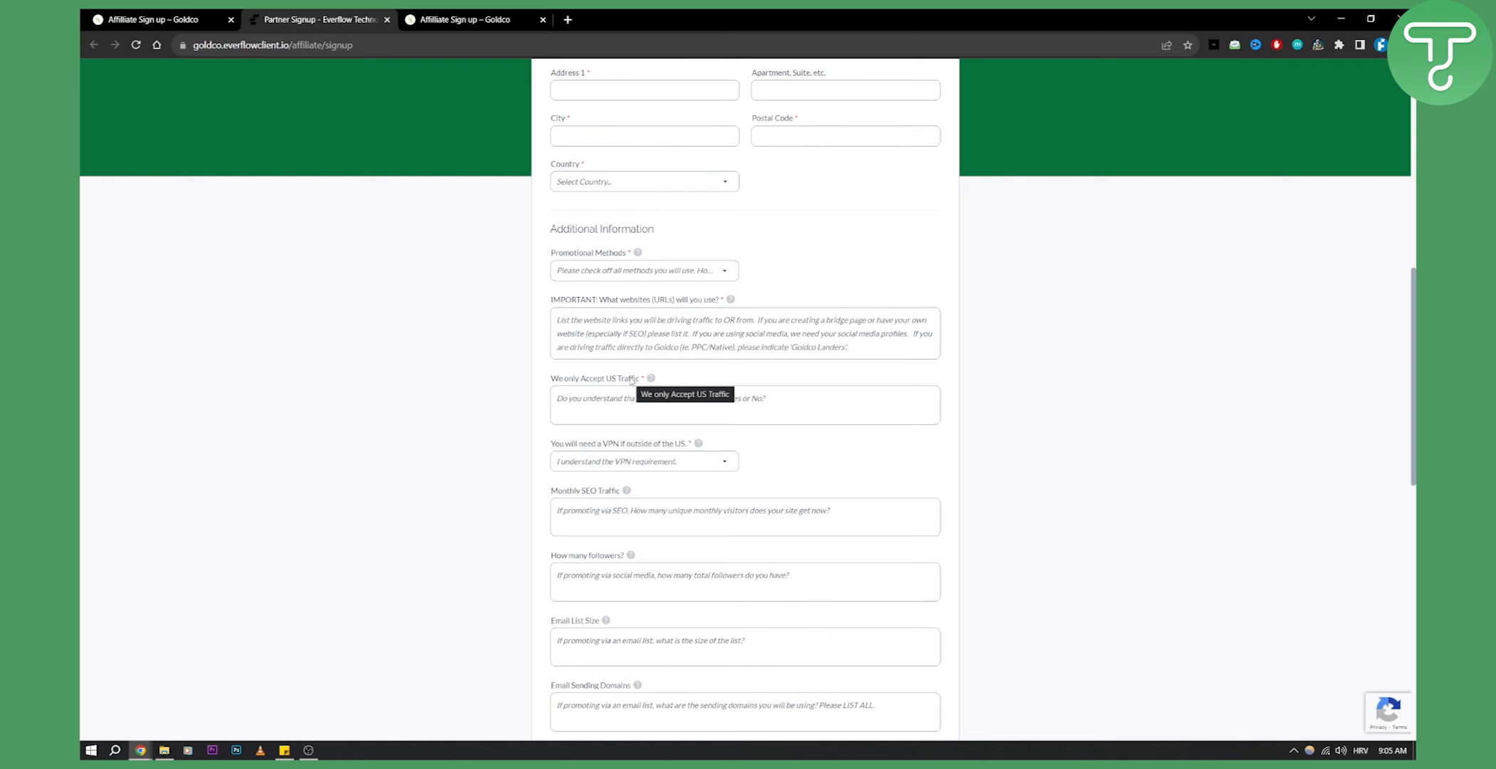
scroll("down", 3)
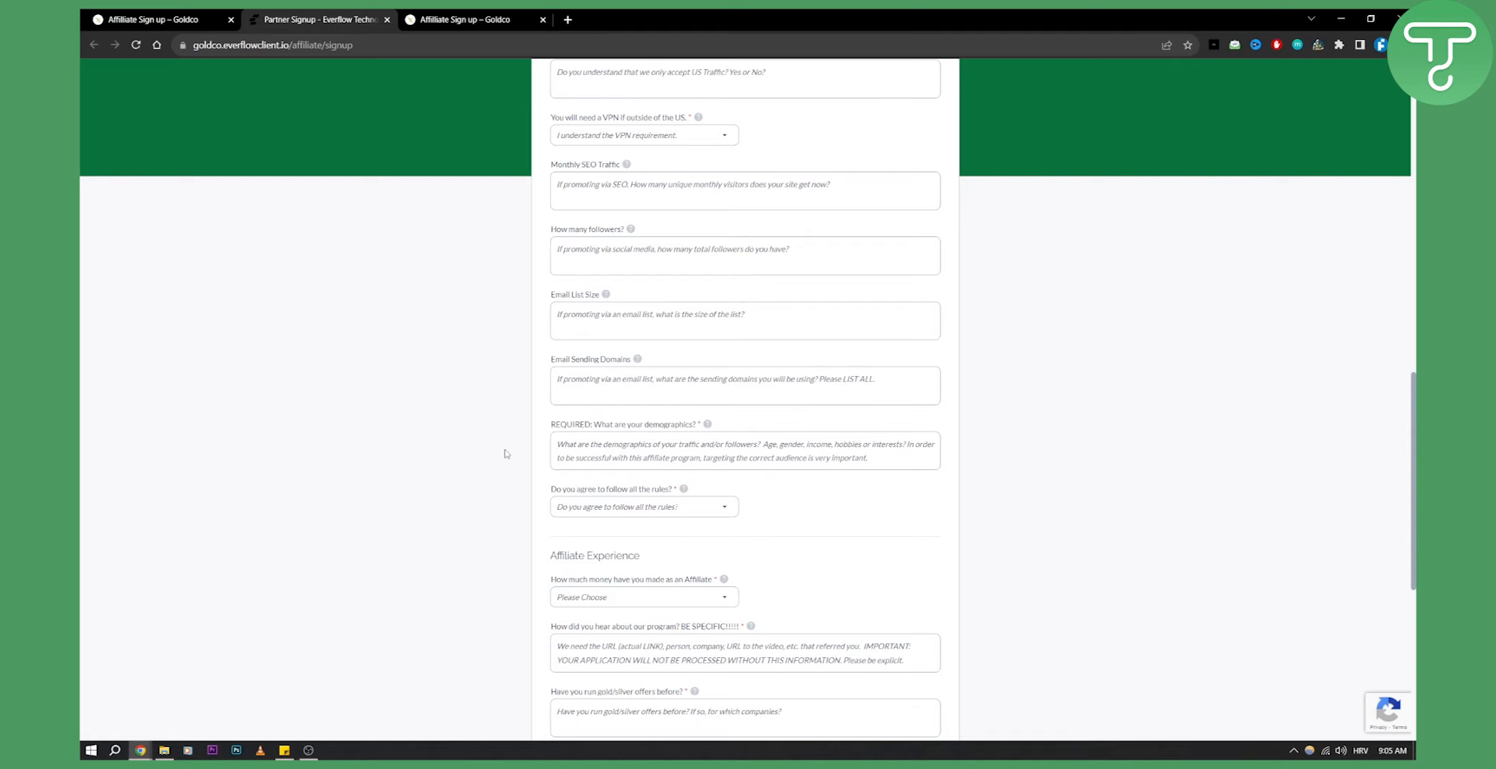
scroll("down", 3)
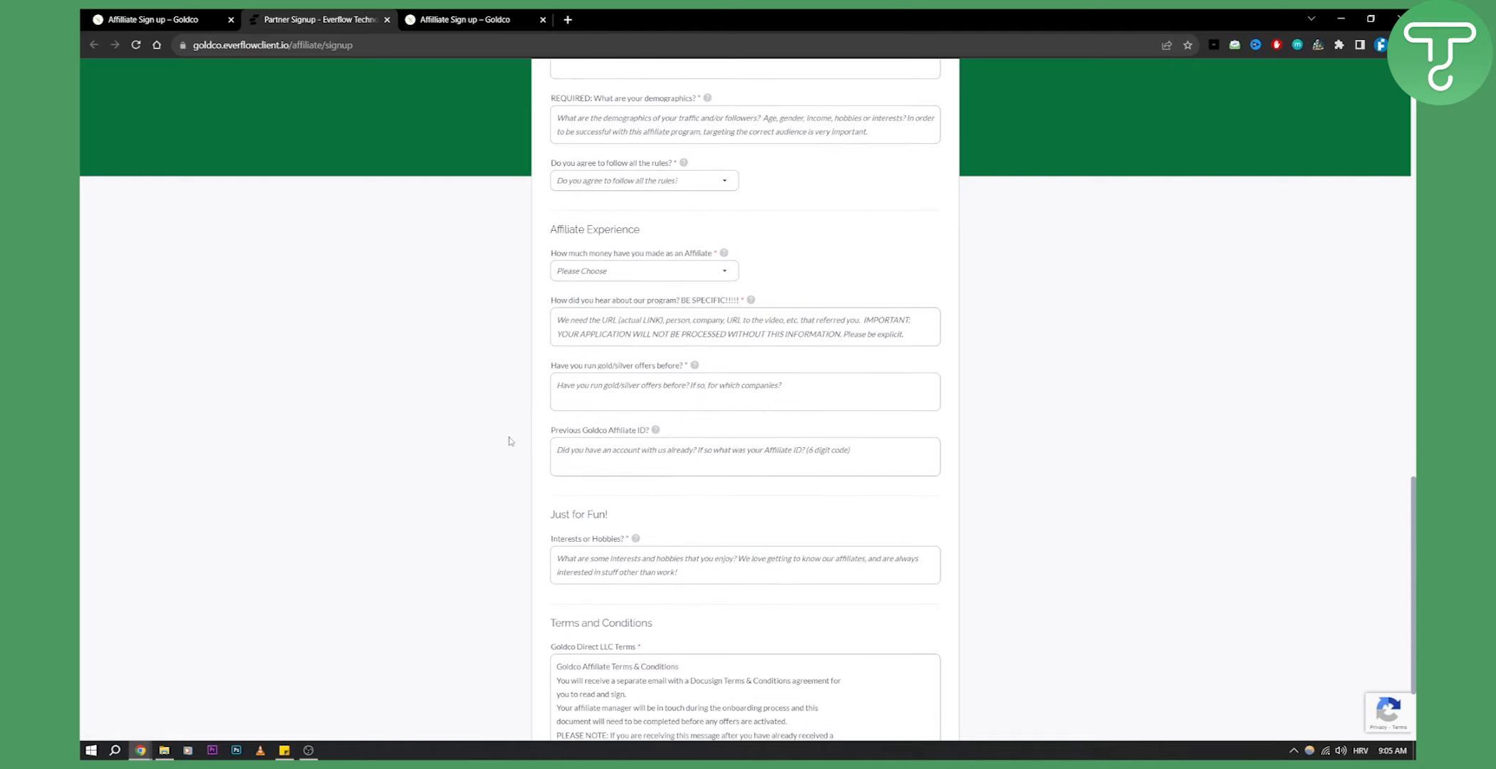
scroll("down", 3)
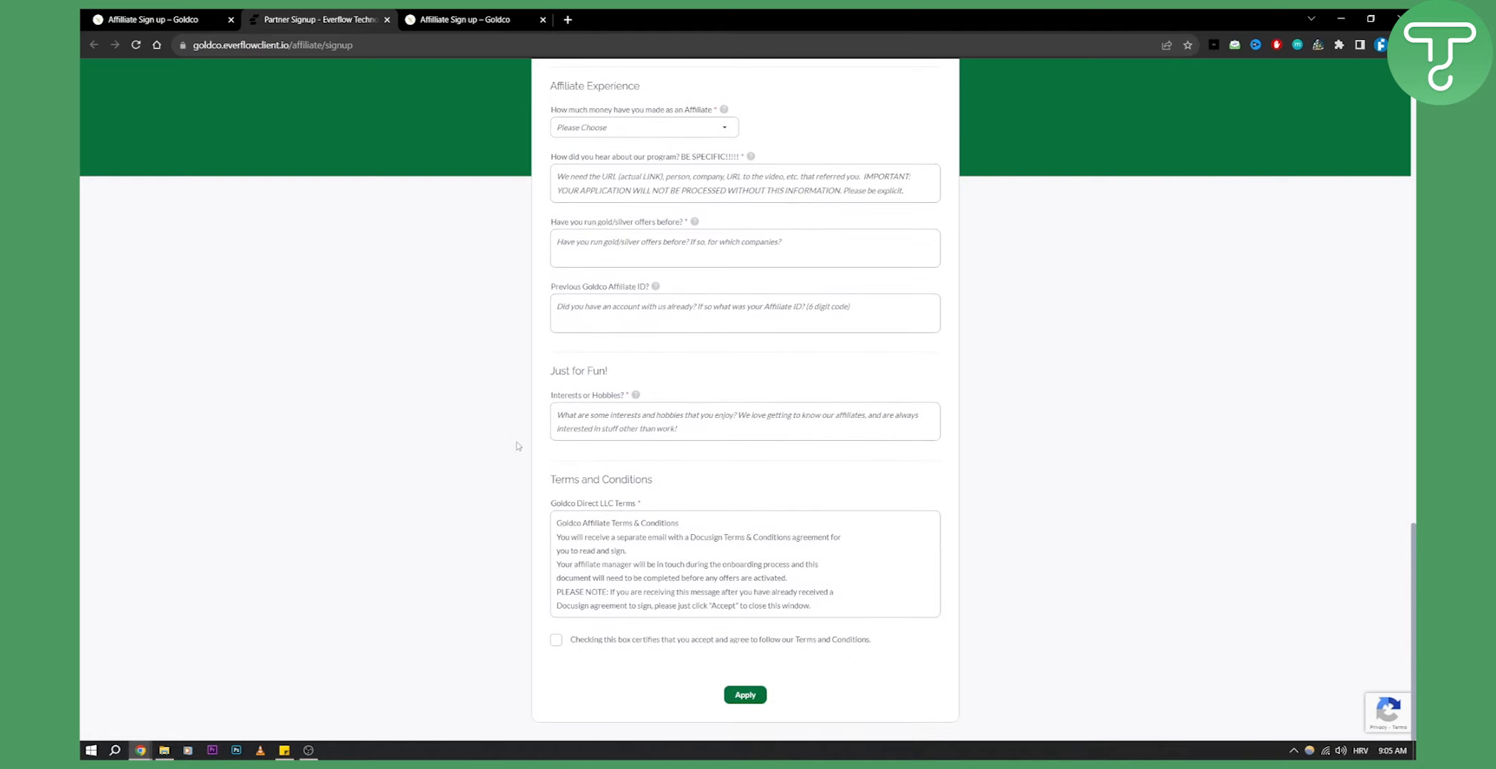
scroll("up", 3)
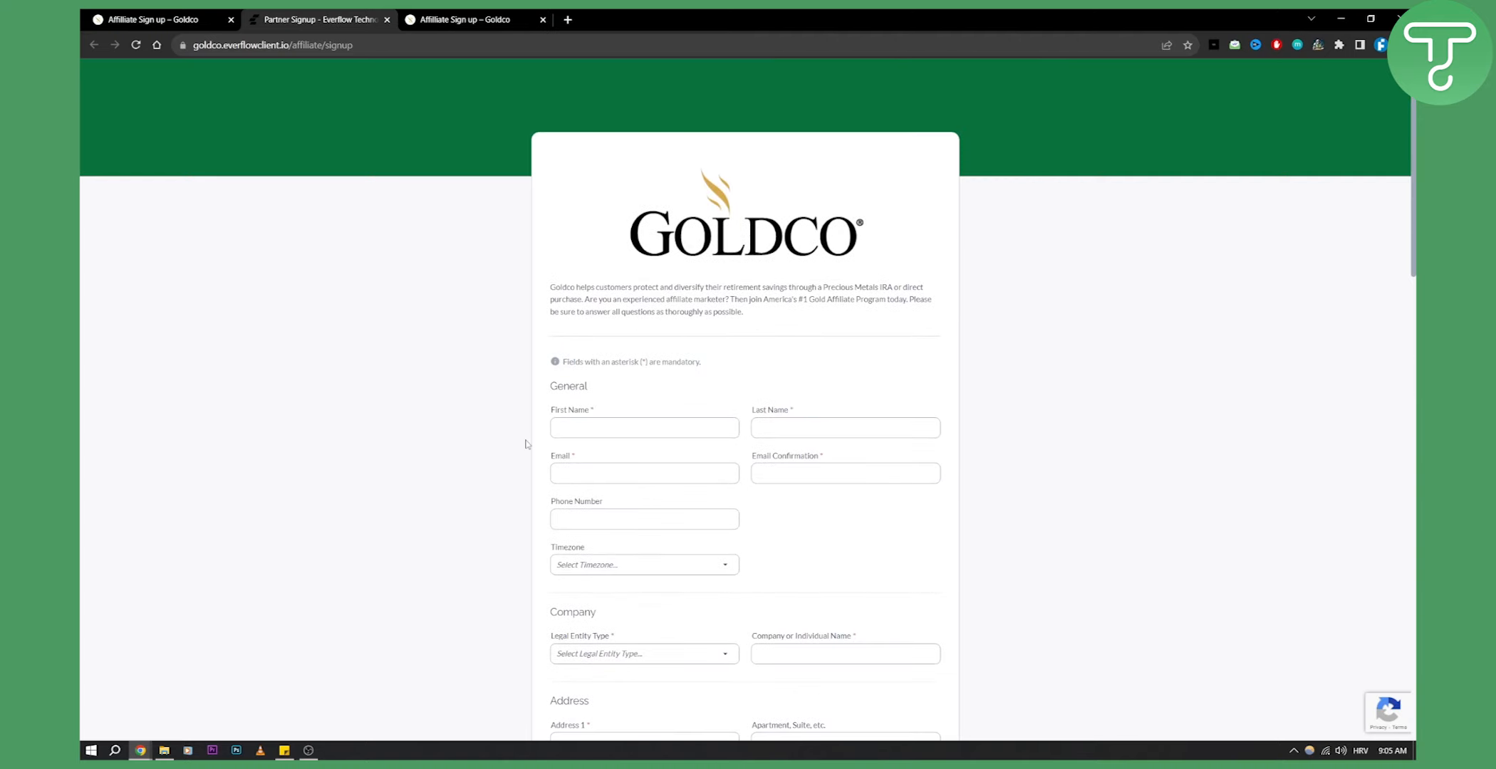